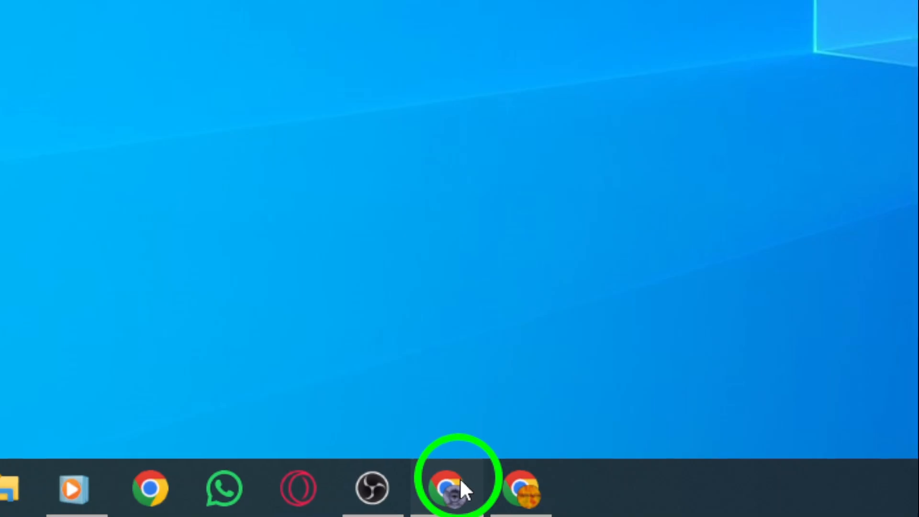
# Bring up the Chrome window showing the Facebook home page
pyautogui.click(457, 488)
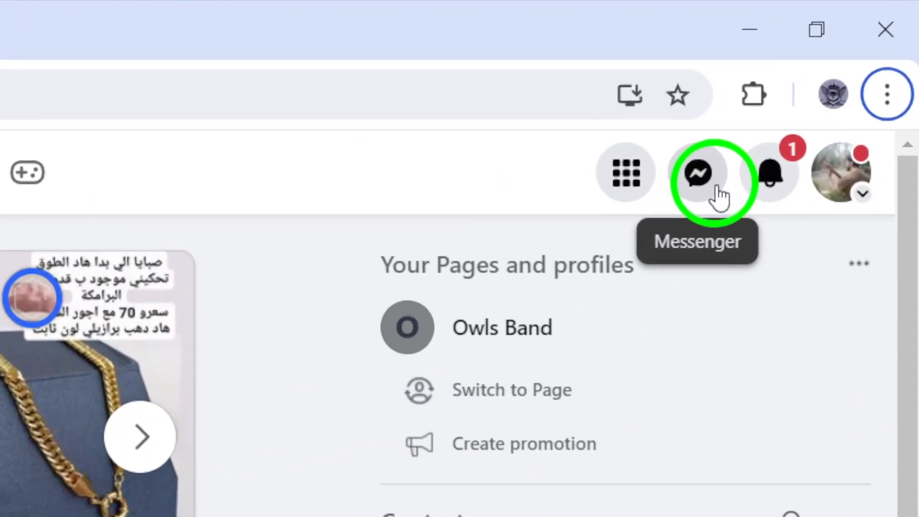
# Show the Messenger recent chats list and scroll down through the conversations
pyautogui.click(696, 173)
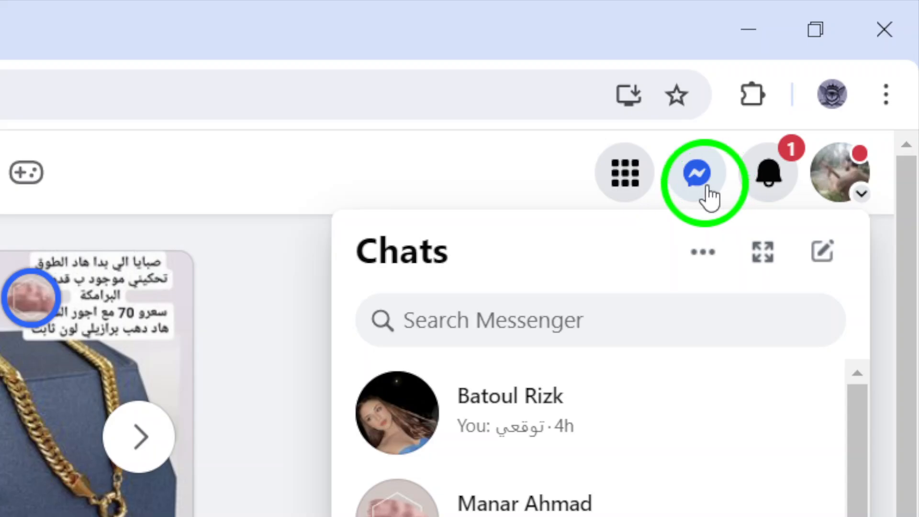
pyautogui.scroll(-3)
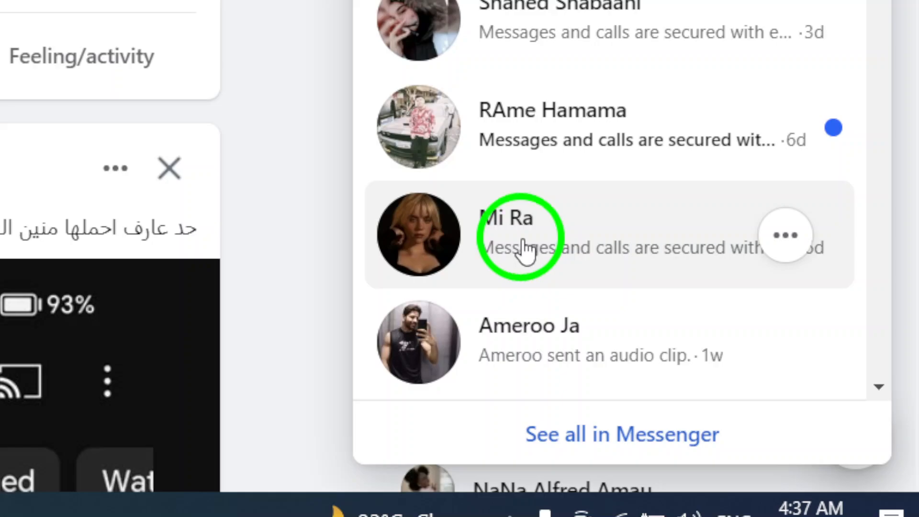
pyautogui.scroll(-3)
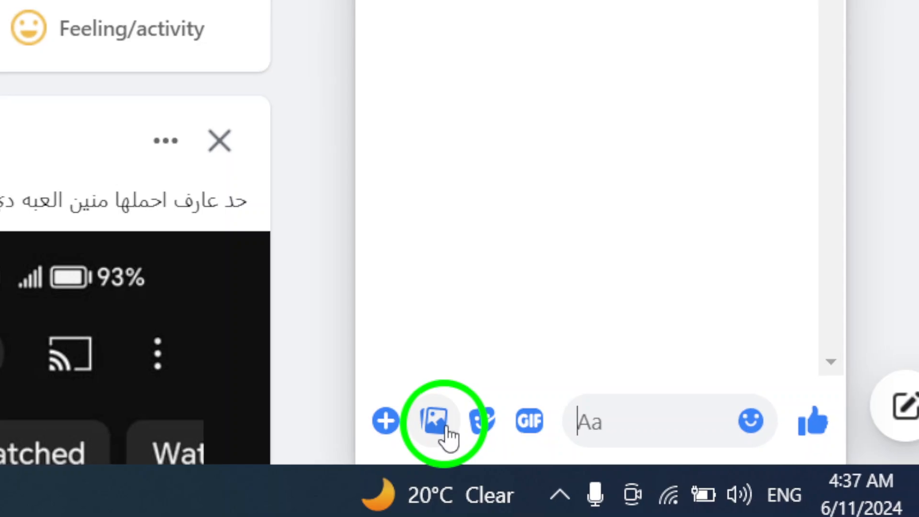
pyautogui.moveTo(445, 420)
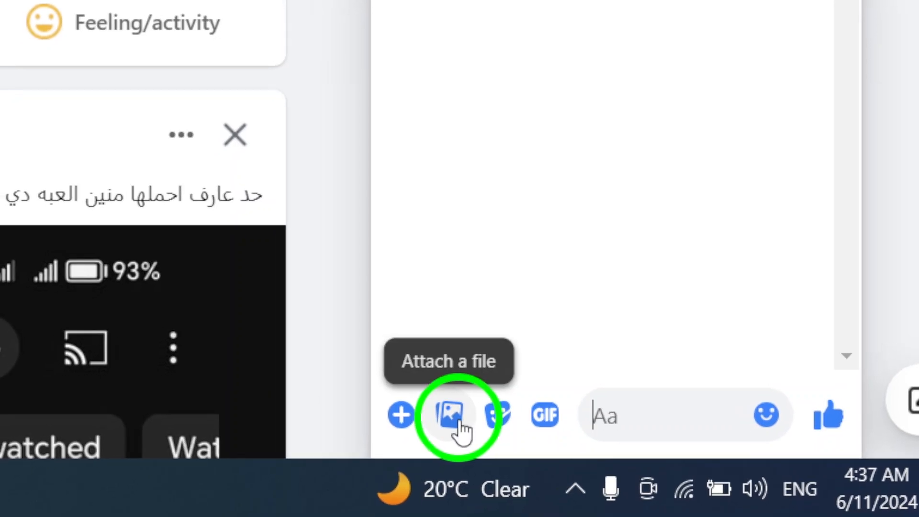
# Start attaching a file in the open conversation so the file picker appears
pyautogui.click(400, 415)
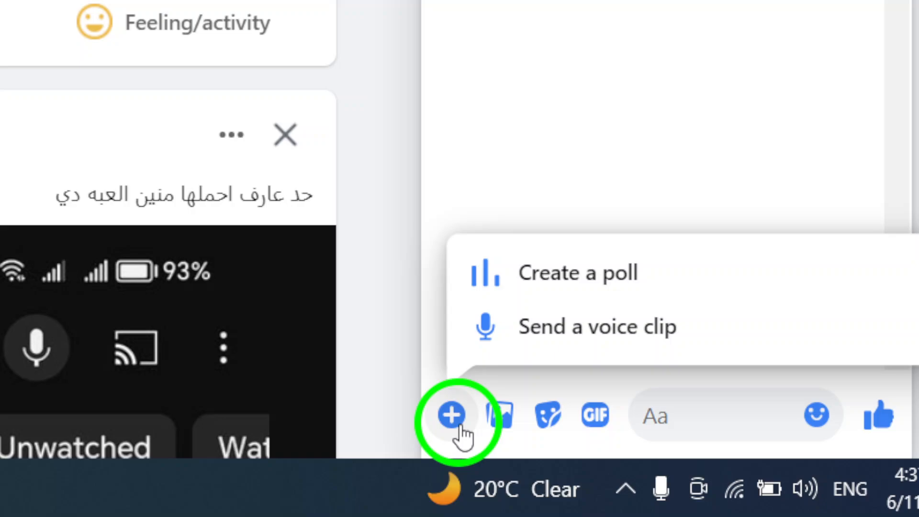
pyautogui.click(451, 416)
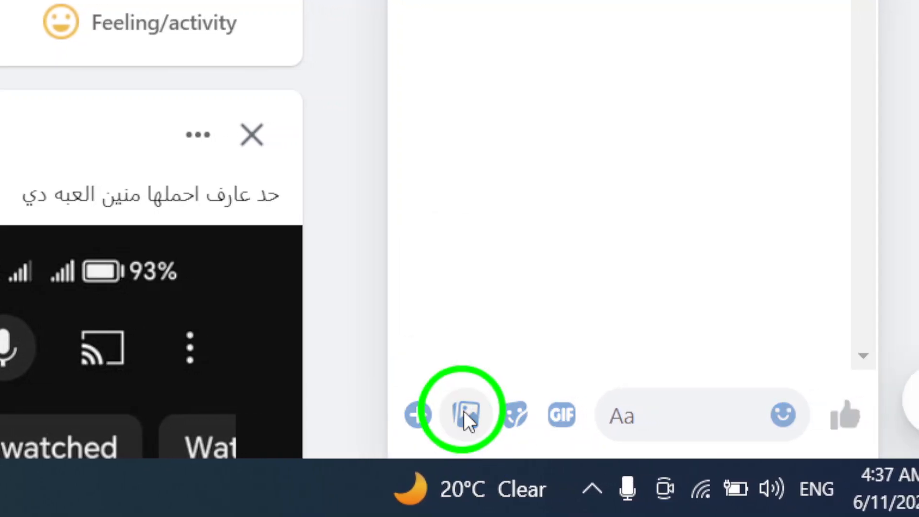
pyautogui.click(465, 414)
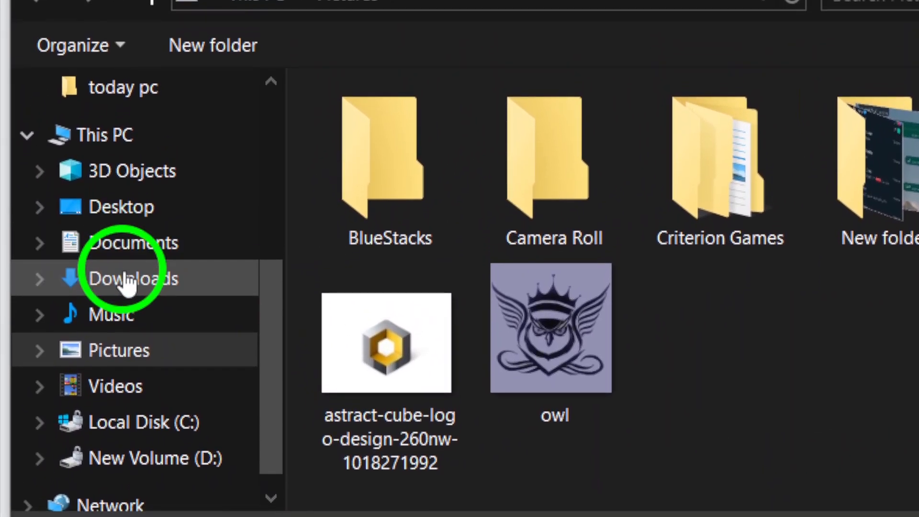
# Choose giphy and a second video from Downloads to attach to the chat
pyautogui.click(133, 277)
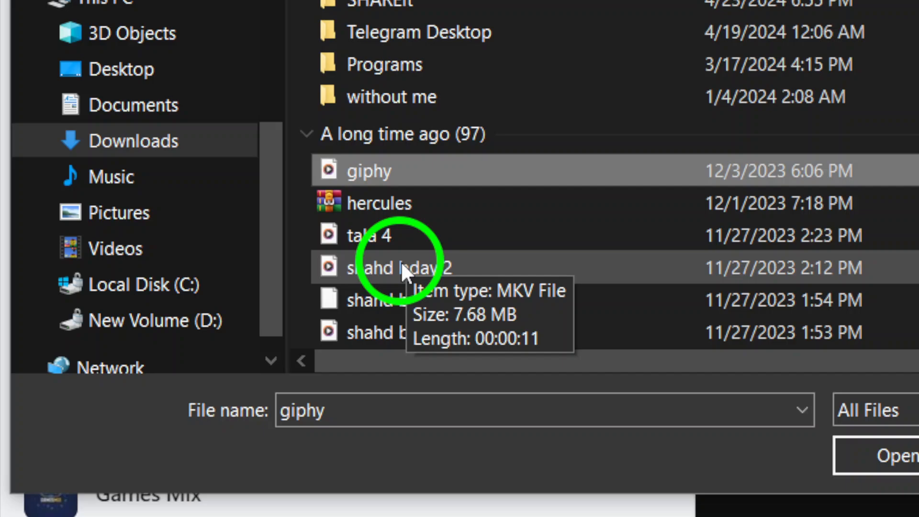
pyautogui.click(368, 235)
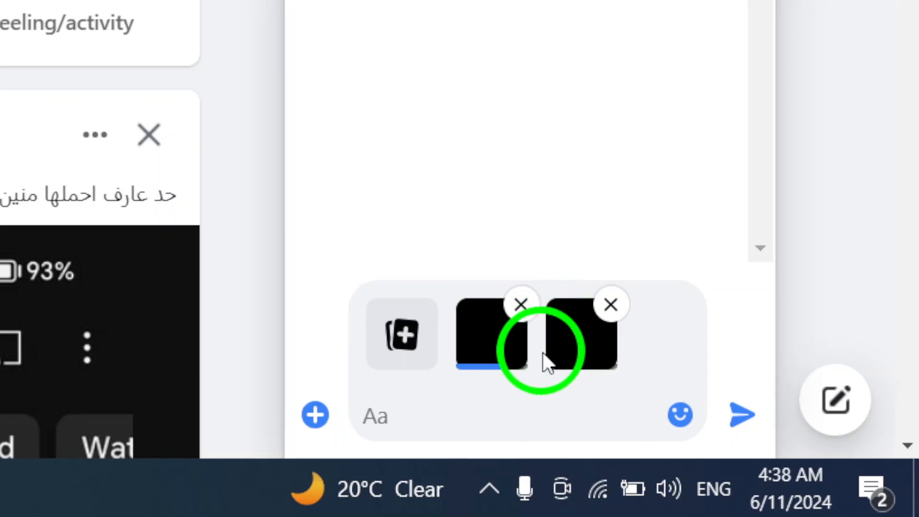
pyautogui.moveTo(740, 414)
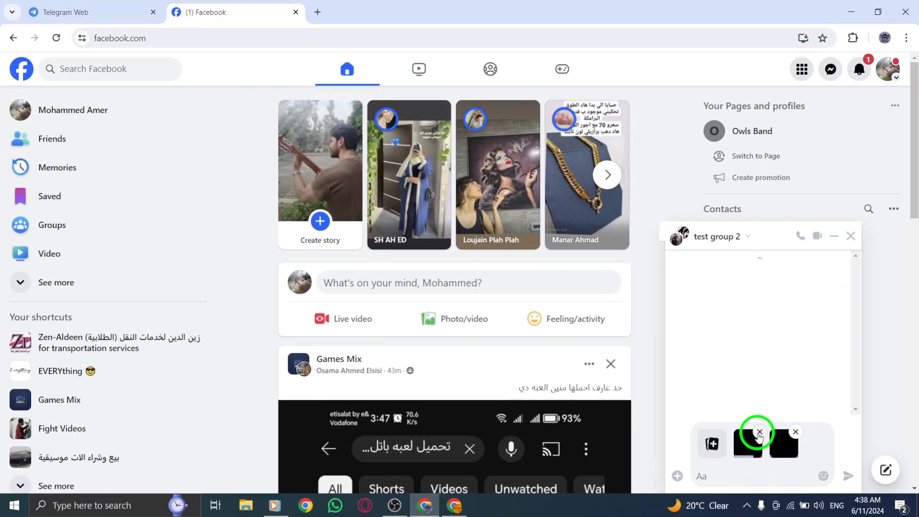
# Remove one attached video and close the test group 2 chat window
pyautogui.click(758, 432)
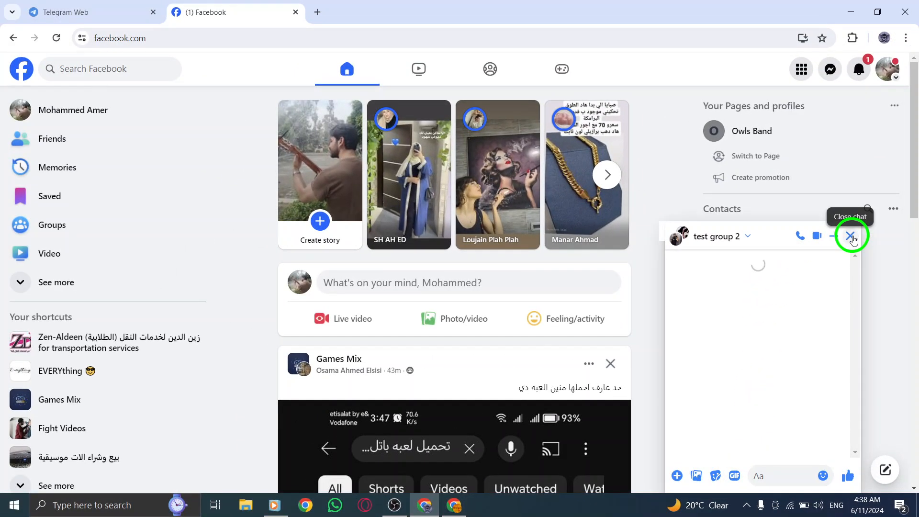
pyautogui.click(852, 236)
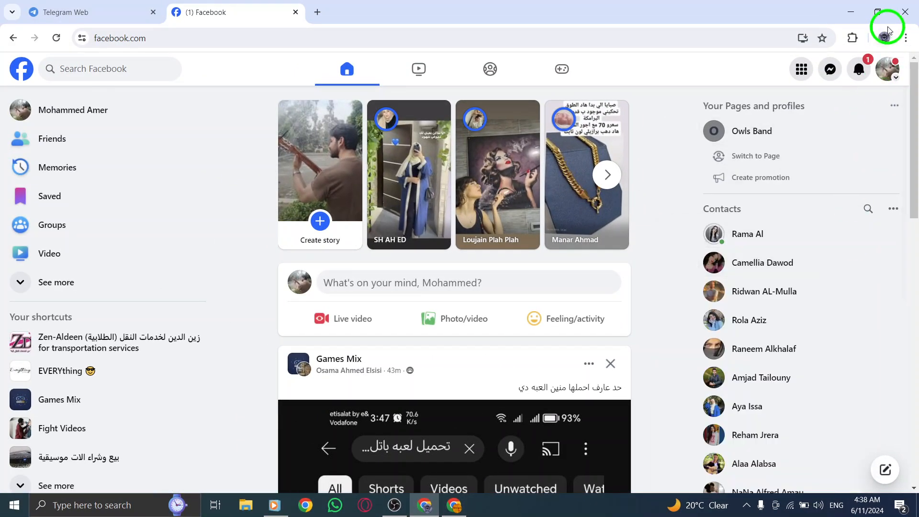